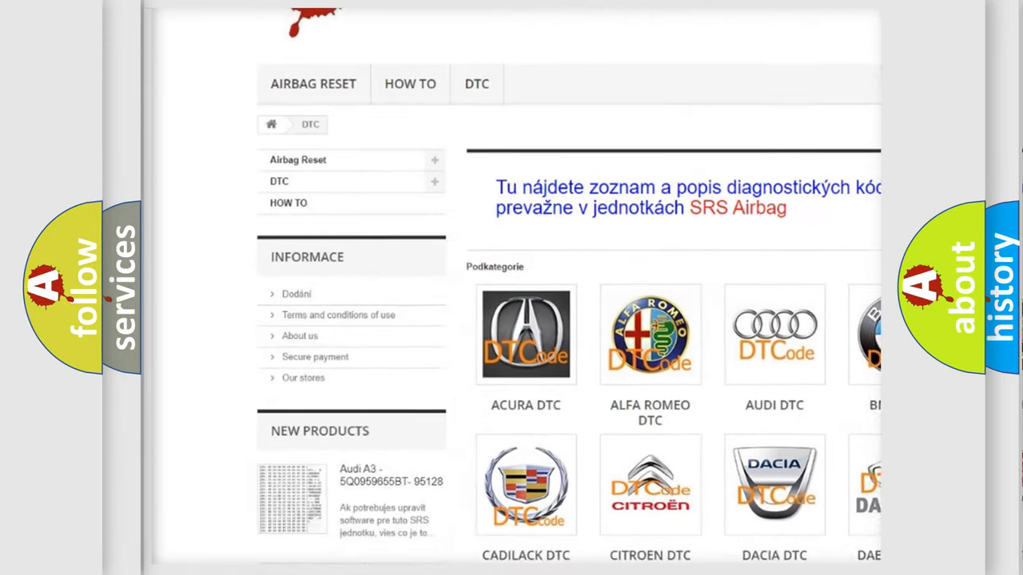
scroll("down", 3)
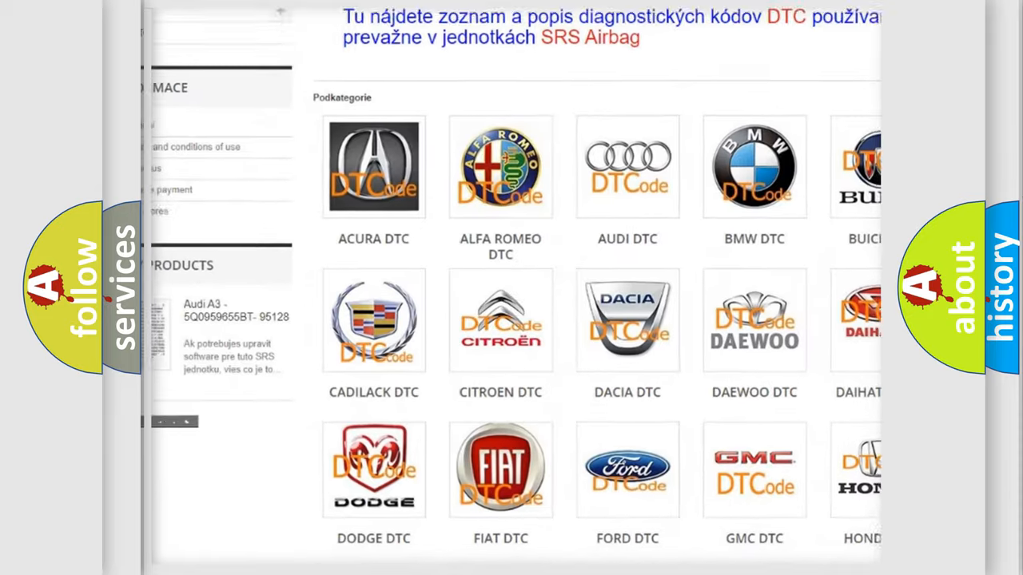